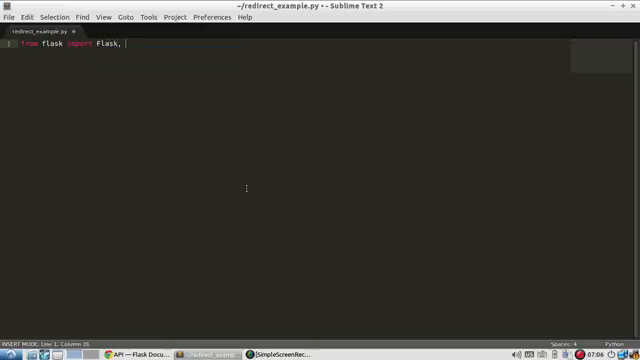
type("redirect, url_for")
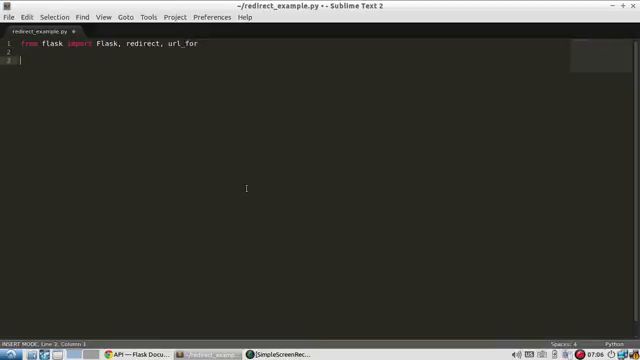
type("@appr")
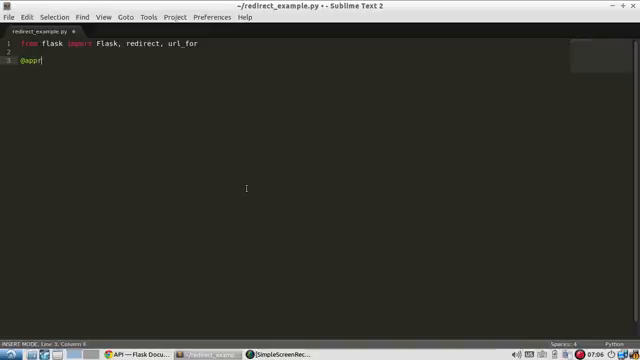
type(".route('/')")
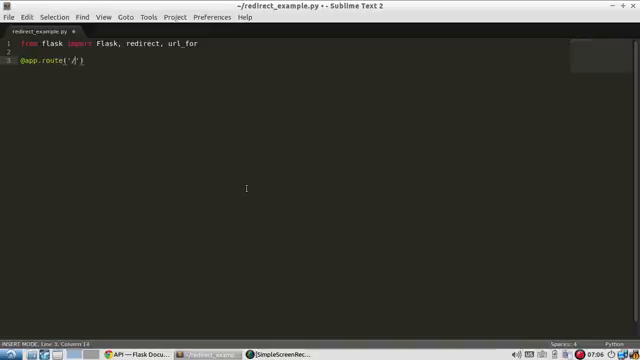
type("def index():")
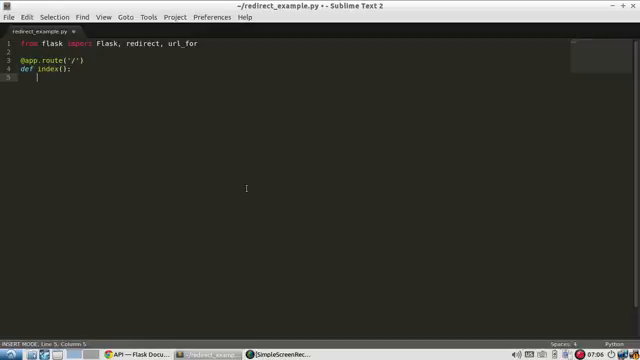
- Have index return the '<h1>The index</h1>' heading string and begin the next route
type("return '")
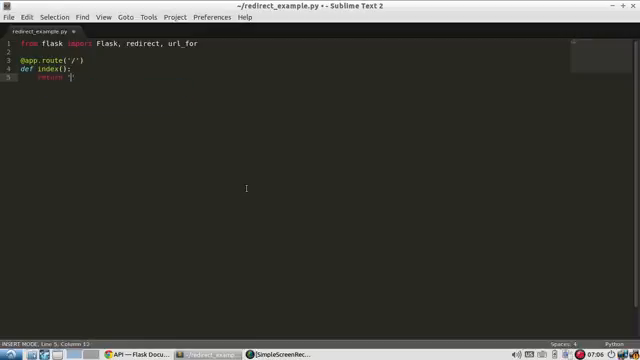
type("<h1>")
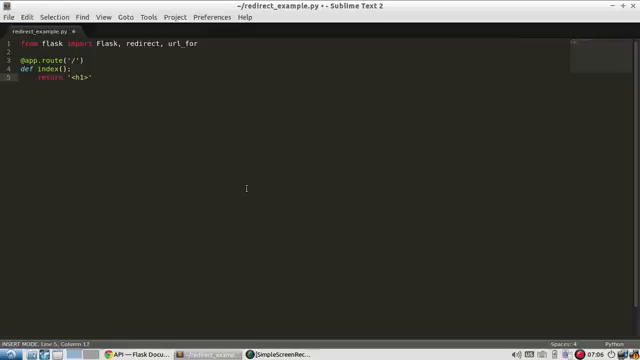
type("The index!")
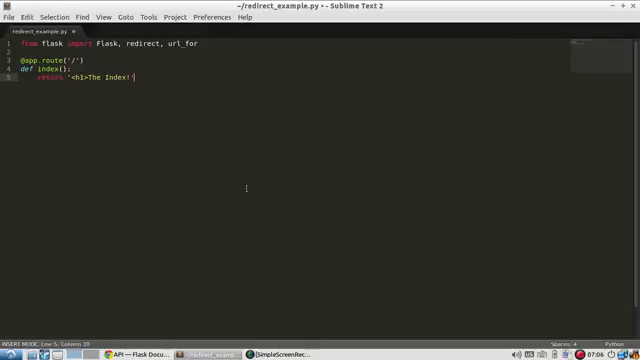
type("</h2")
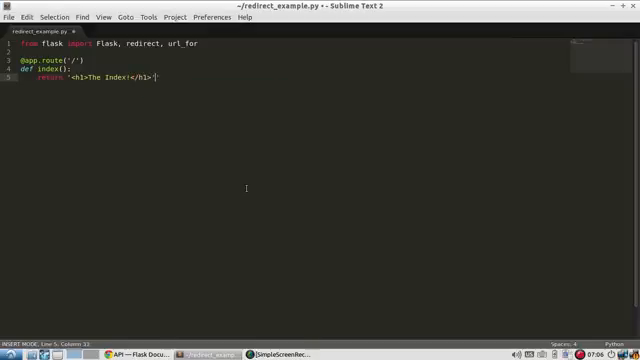
type("''\\")
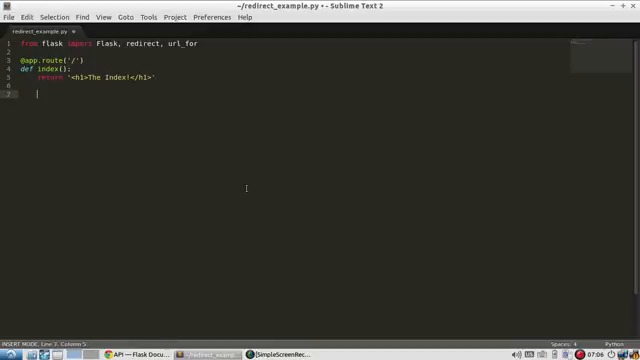
type("d")
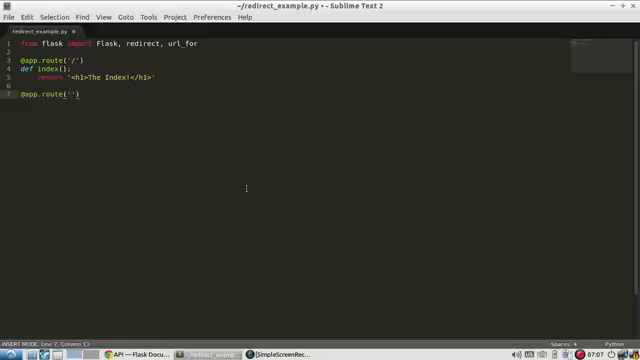
type("/members")
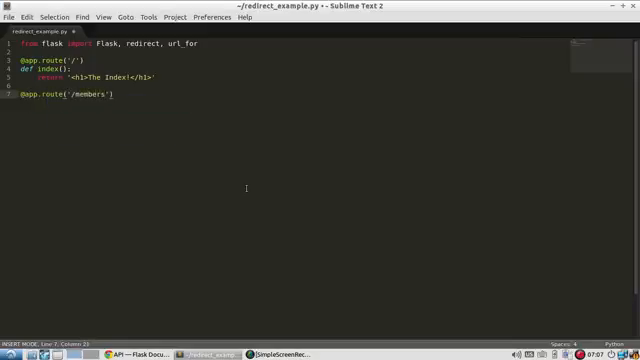
key("Left")
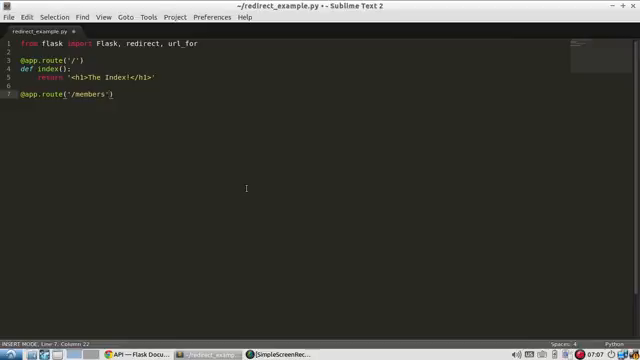
type("def index():")
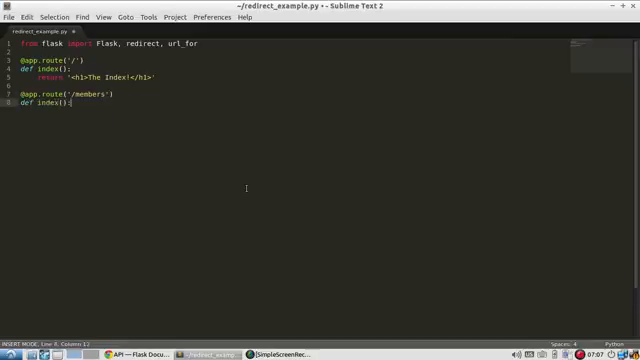
type("return")
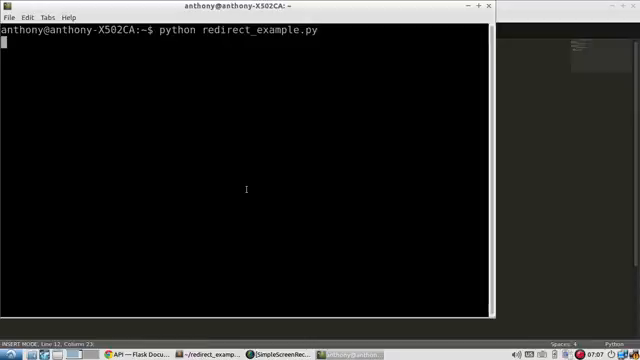
- Run python redirect_example.py, define app after the NameError, and rerun into the duplicate index AssertionError
key("Return")
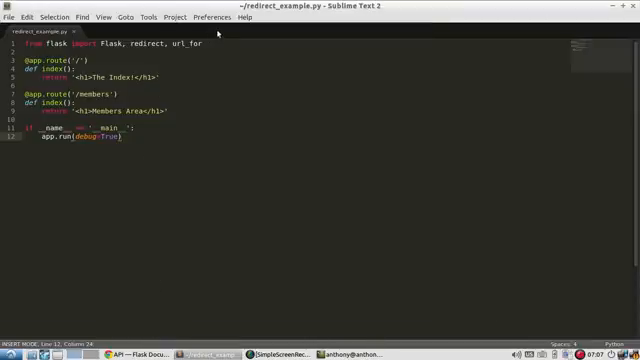
type("app")
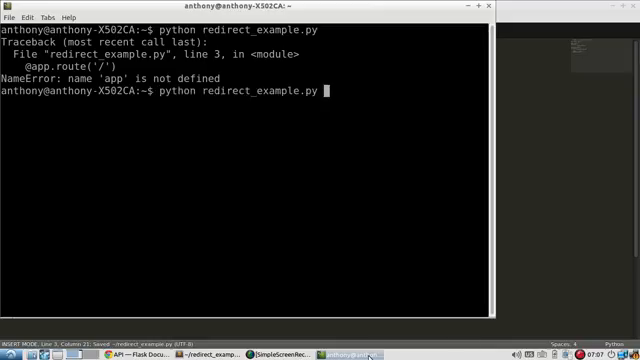
key("Return")
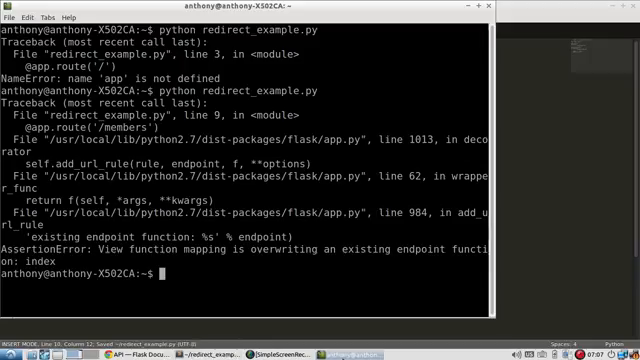
key("Return")
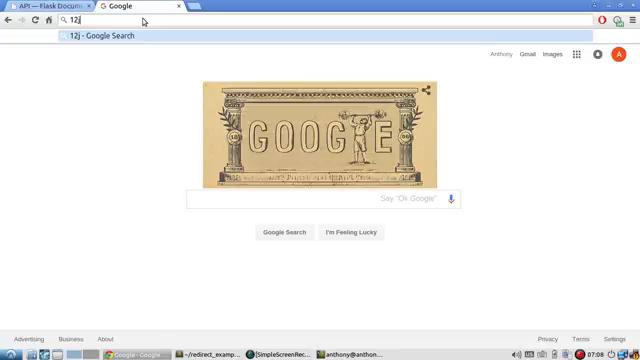
- Load 127.0.0.1:5000/members in the browser to see the Members Area page
type("127.0.0.1:5000/members")
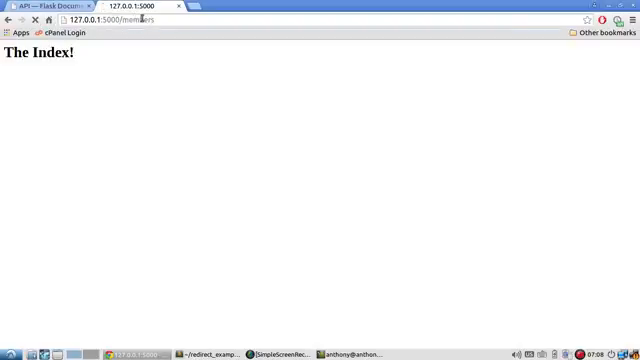
key("Return")
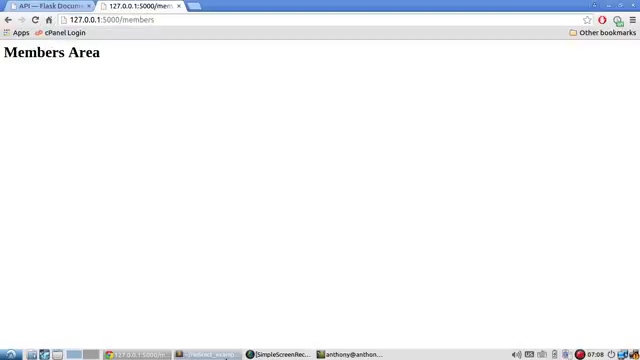
left_click(196, 352)
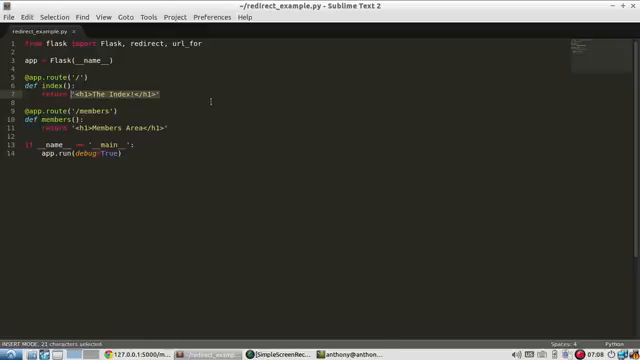
- Make index return redirect(url_for('members')) instead of the heading
type("redirect()")
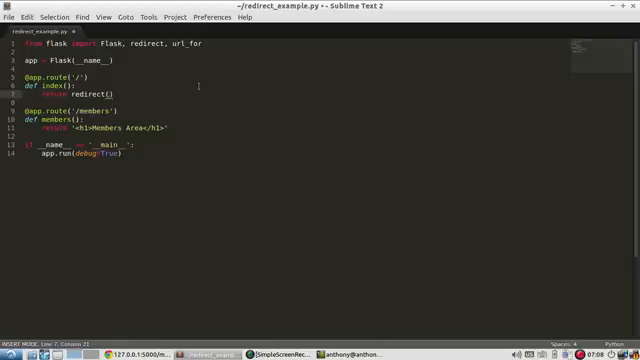
type("url_f")
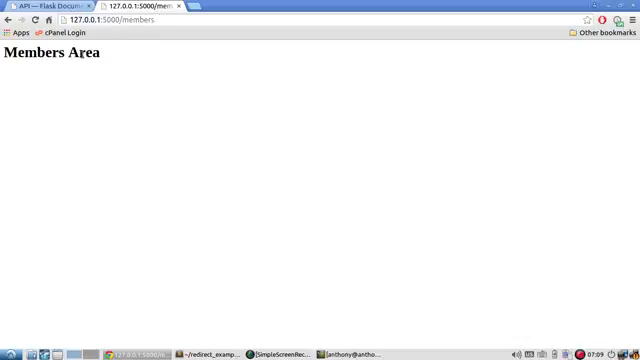
mouse_move(544, 160)
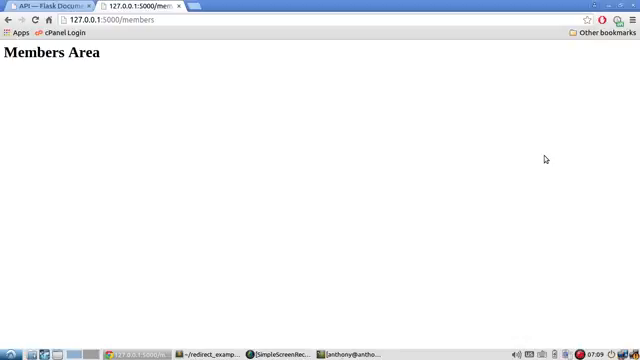
- Show the developer tools Network panel and load the site root to capture the redirect
key("F12")
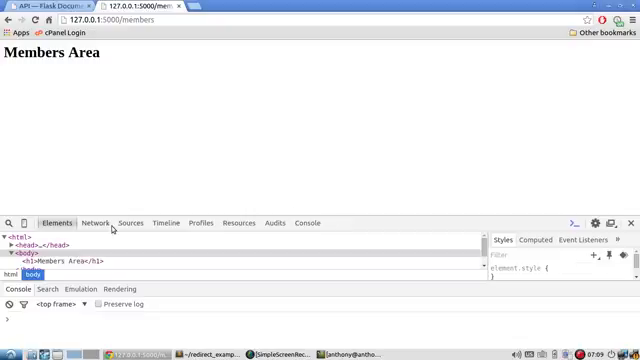
left_click(96, 224)
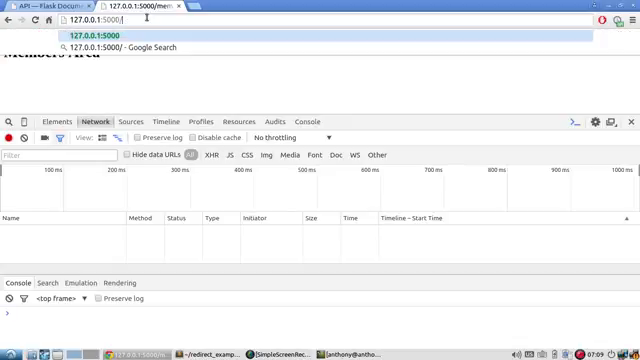
key("Return")
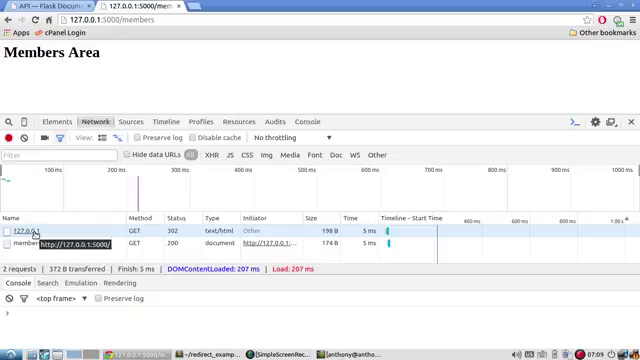
mouse_move(180, 248)
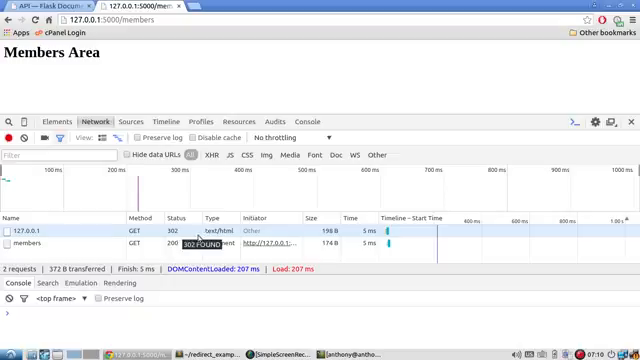
mouse_move(30, 244)
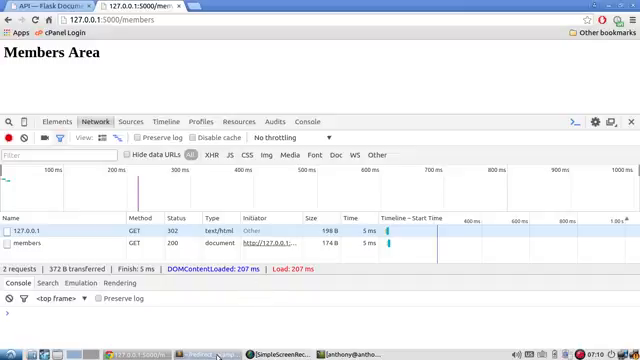
- Inspect the logged 302 response for the root and the 200 request for /members
left_click(176, 352)
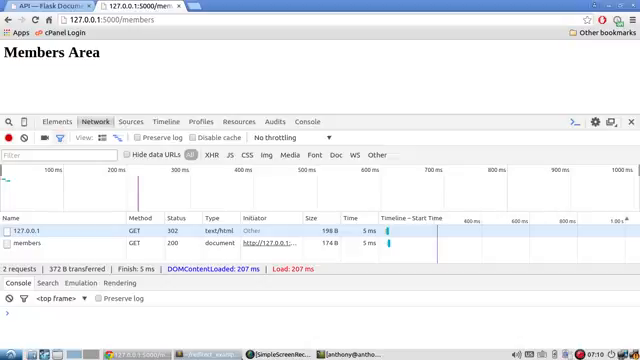
left_click(180, 352)
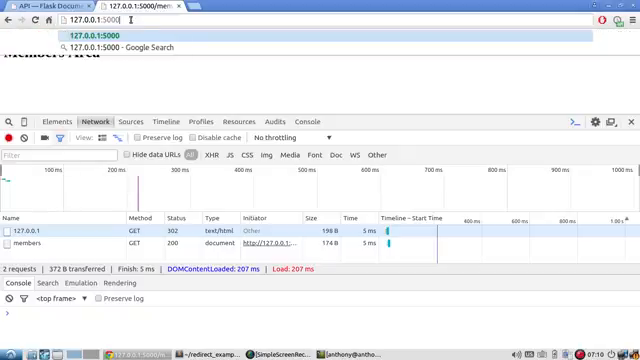
- Reload the site root, getting a Redirecting page linking to /members with a single 302 entry
key("Return")
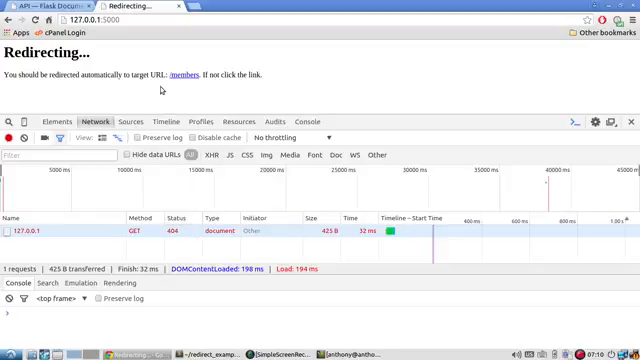
mouse_move(182, 92)
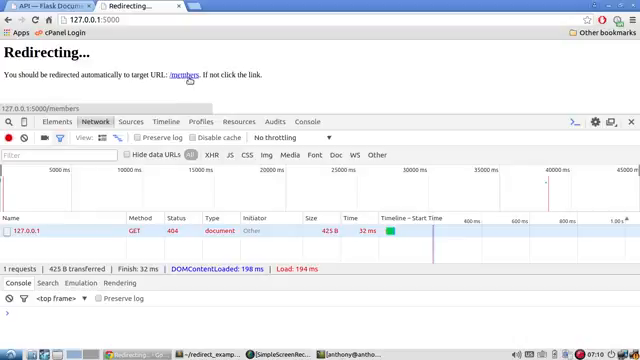
mouse_move(190, 100)
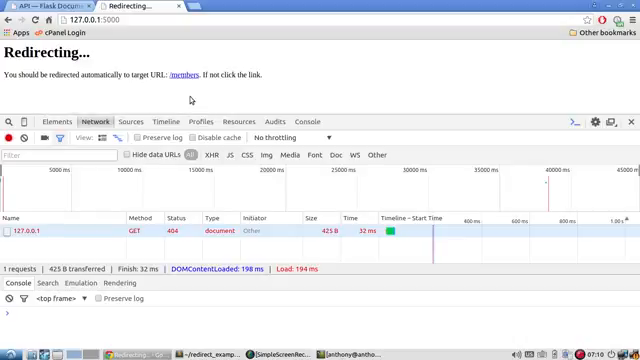
left_click(178, 74)
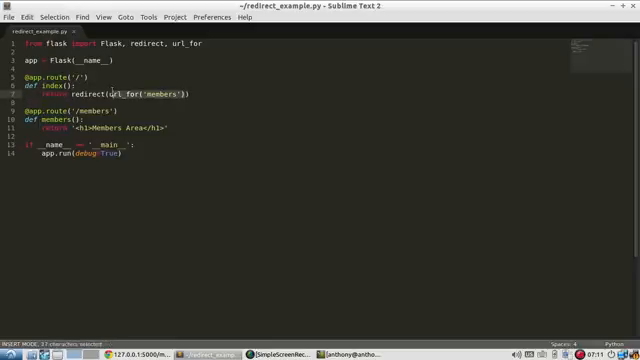
- Replace url_for('members') inside redirect() with a literal "http" URL string
key("Delete")
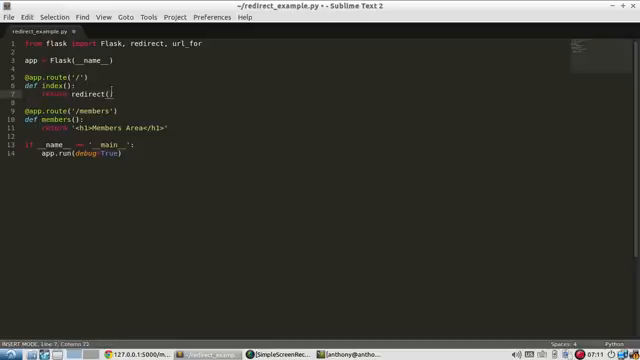
type("\"http\"")
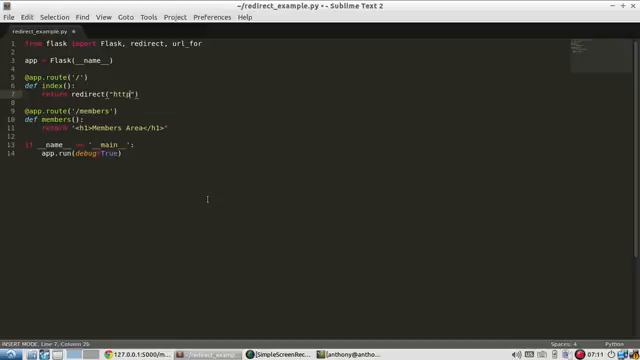